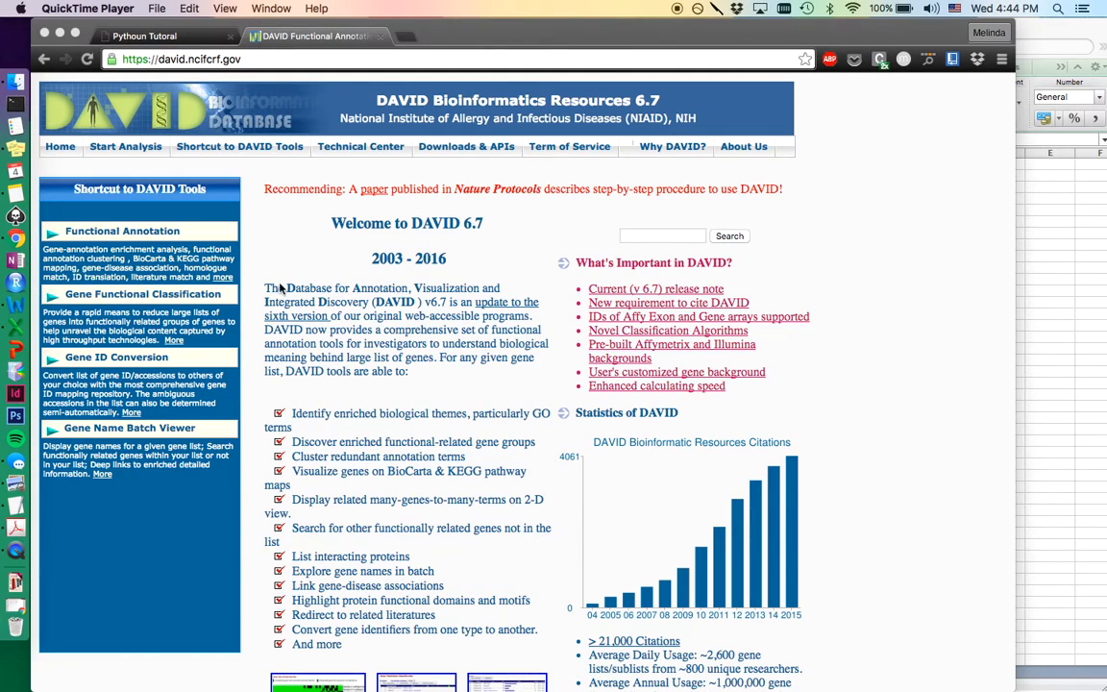
mouse_move(419, 296)
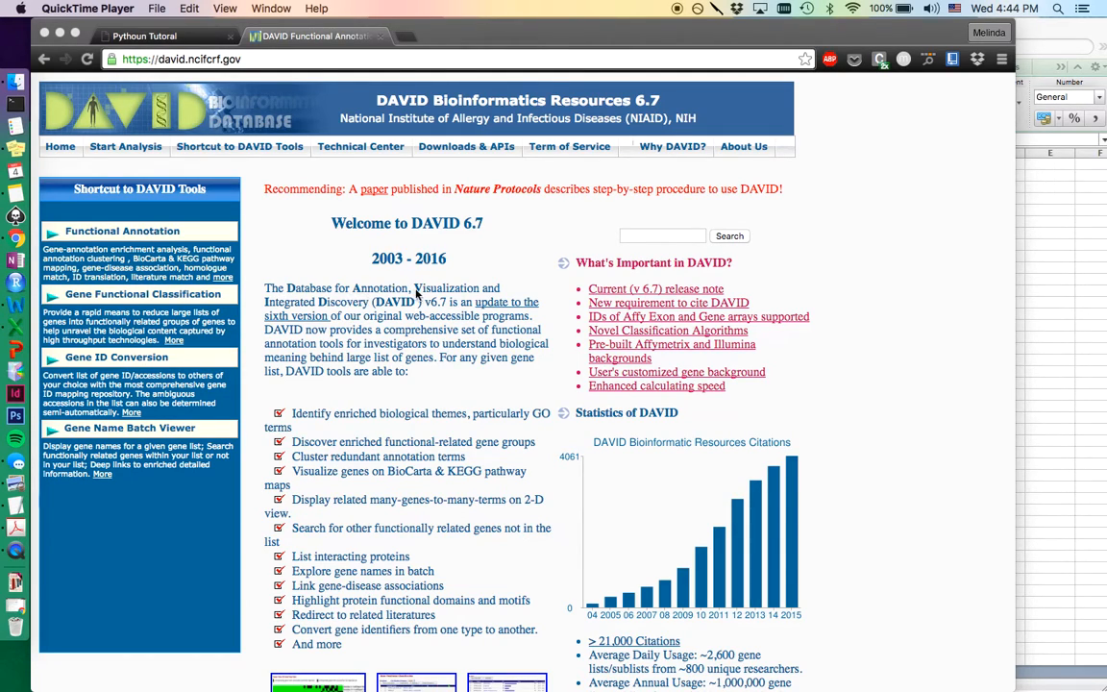
mouse_move(411, 315)
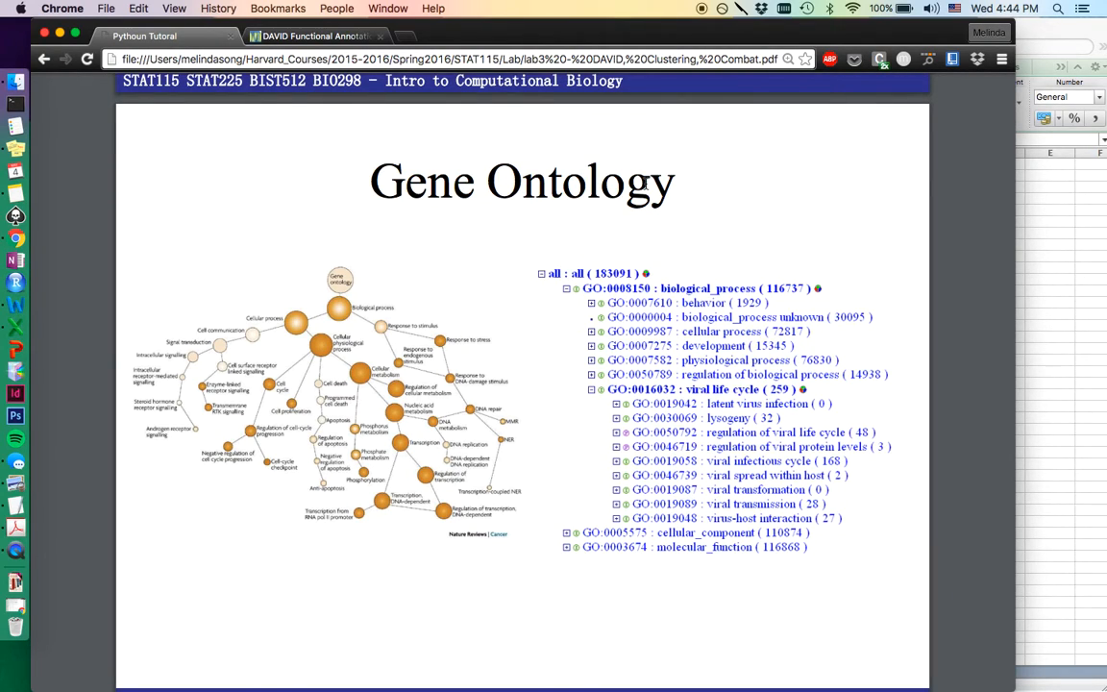
mouse_move(882, 550)
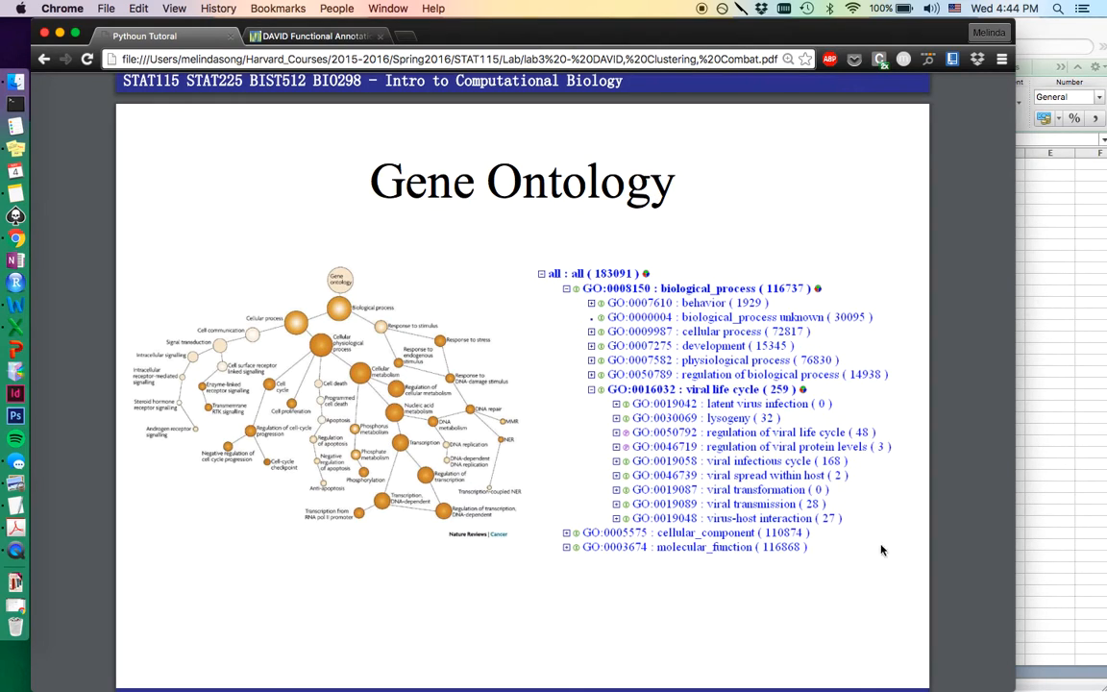
mouse_move(894, 561)
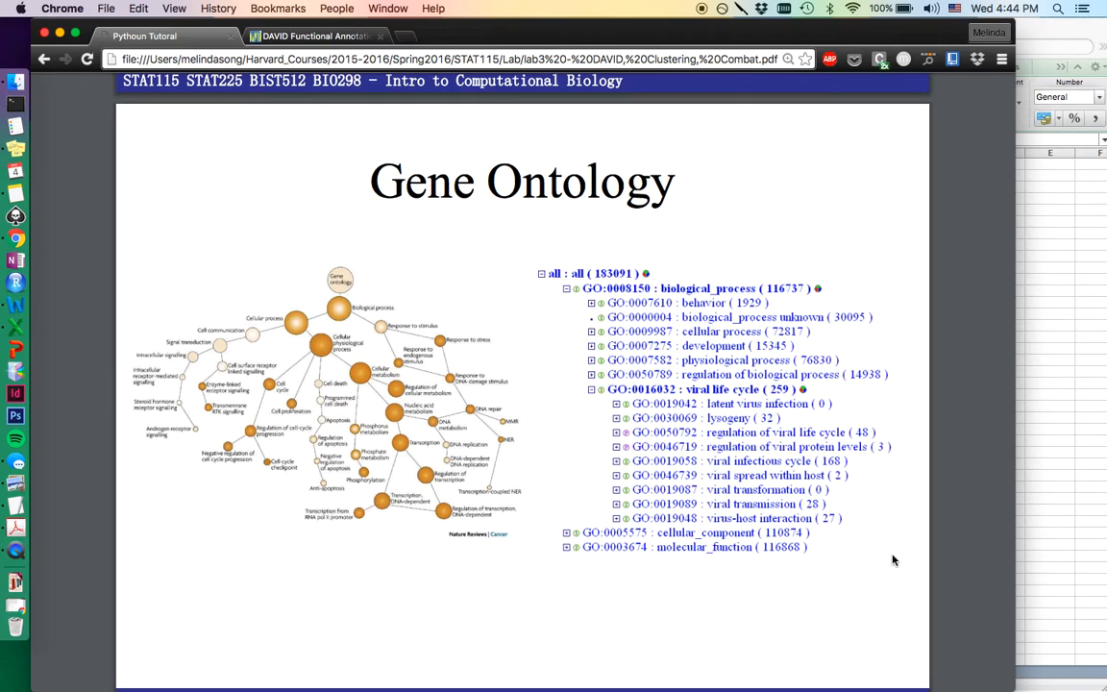
mouse_move(507, 216)
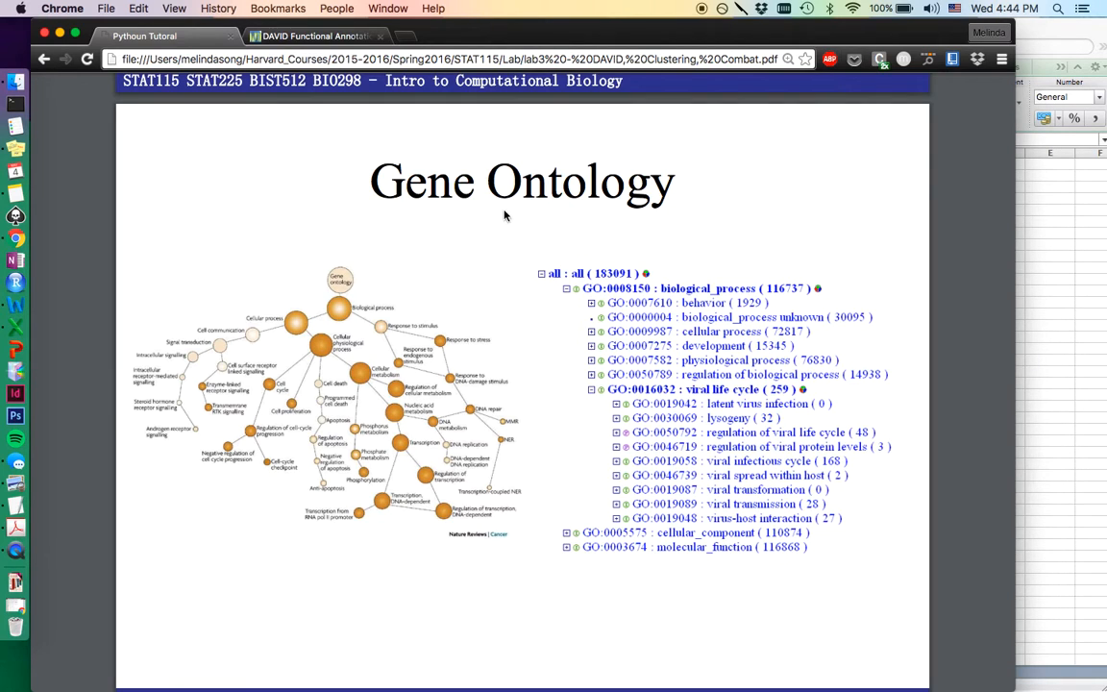
Step: Bring up the Functional Annotation summary for List_1 against the Homo sapiens background
click(312, 34)
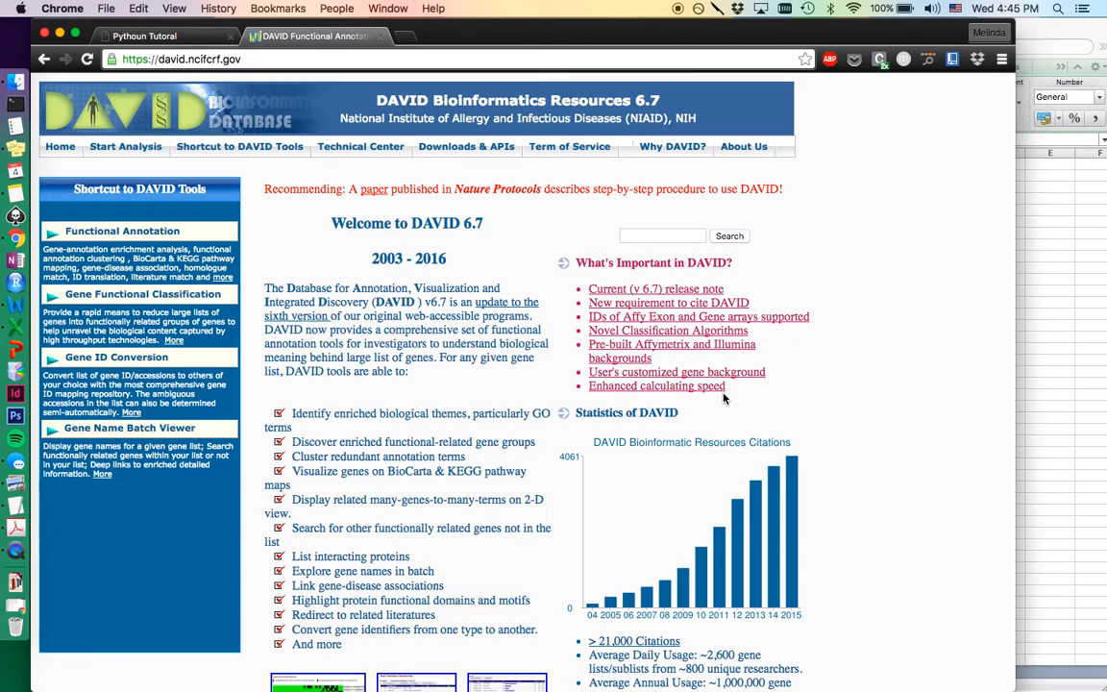
mouse_move(1067, 369)
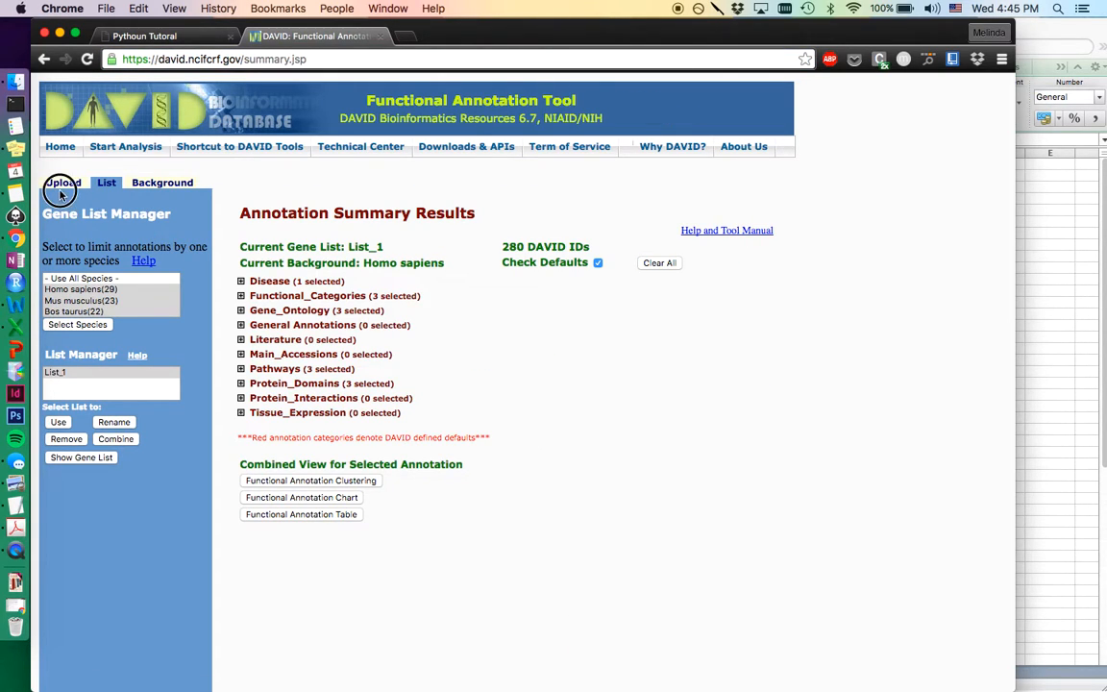
Step: Paste the gene symbols starting with AHNAK2 into the 'A: Paste a list' box
click(61, 182)
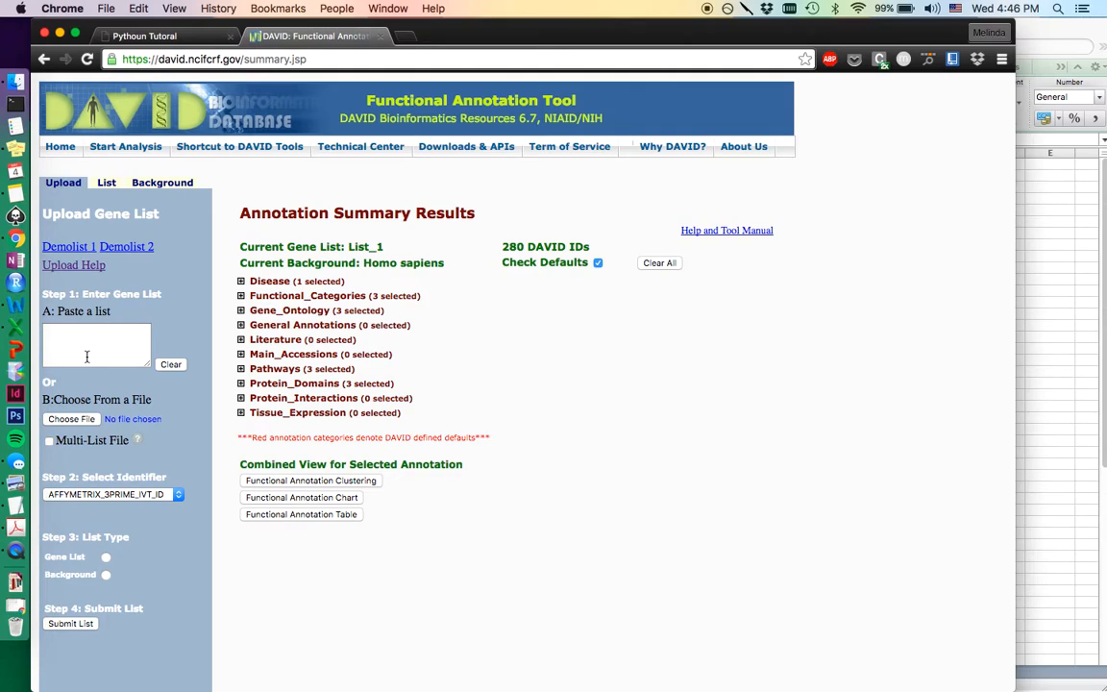
text(AHNAK2)
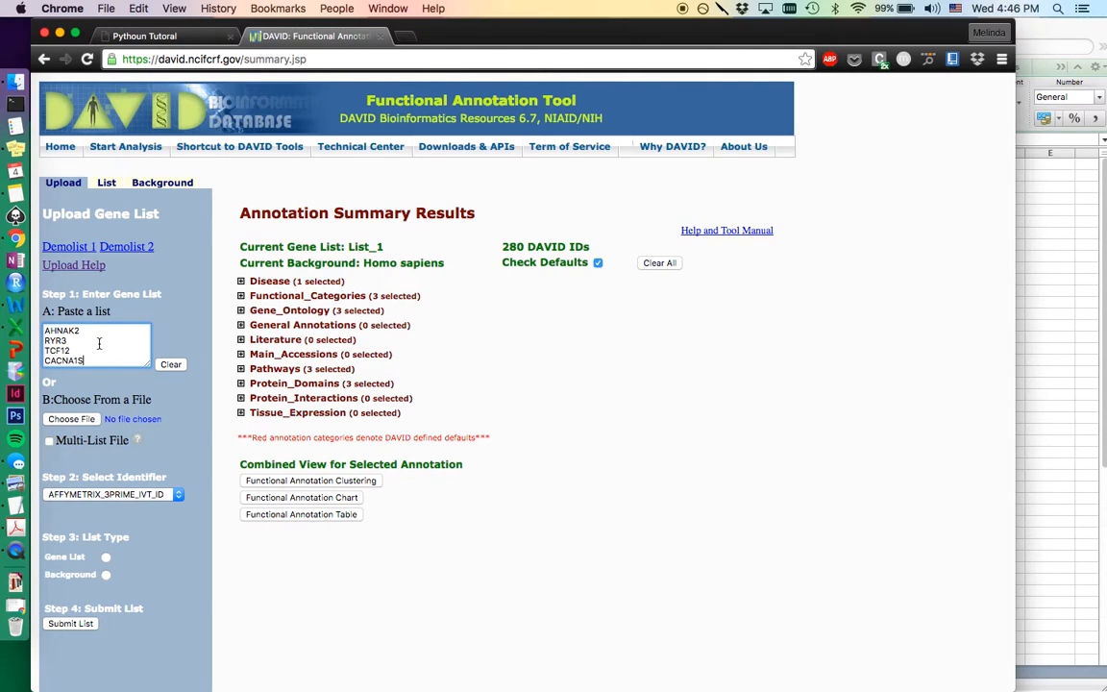
mouse_move(187, 452)
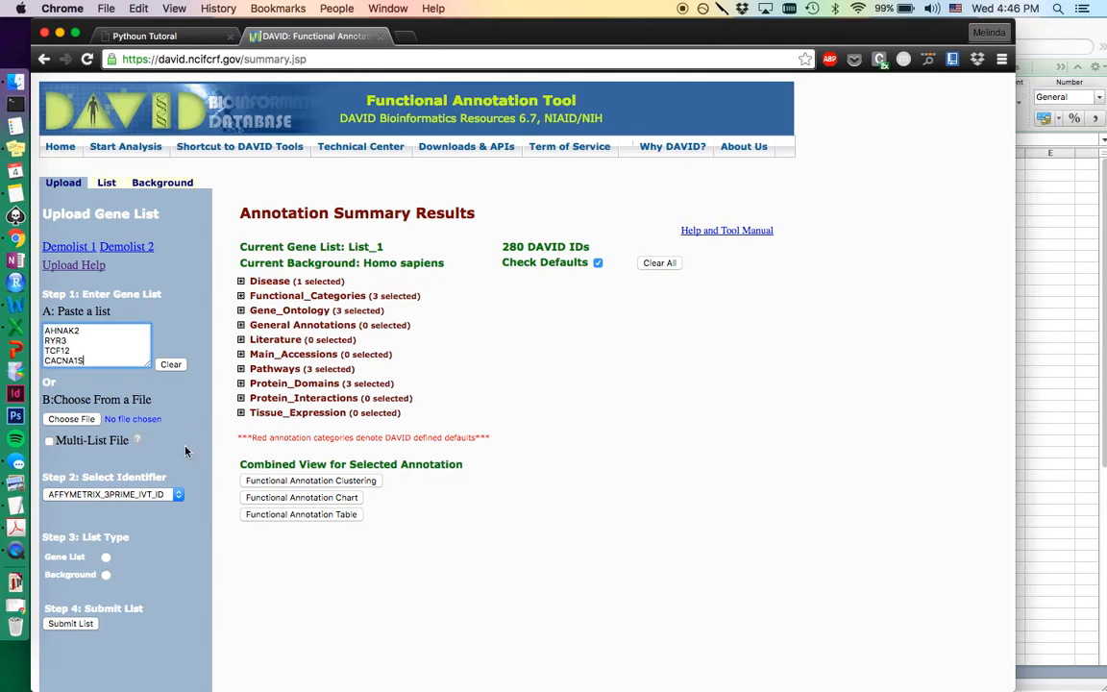
mouse_move(185, 411)
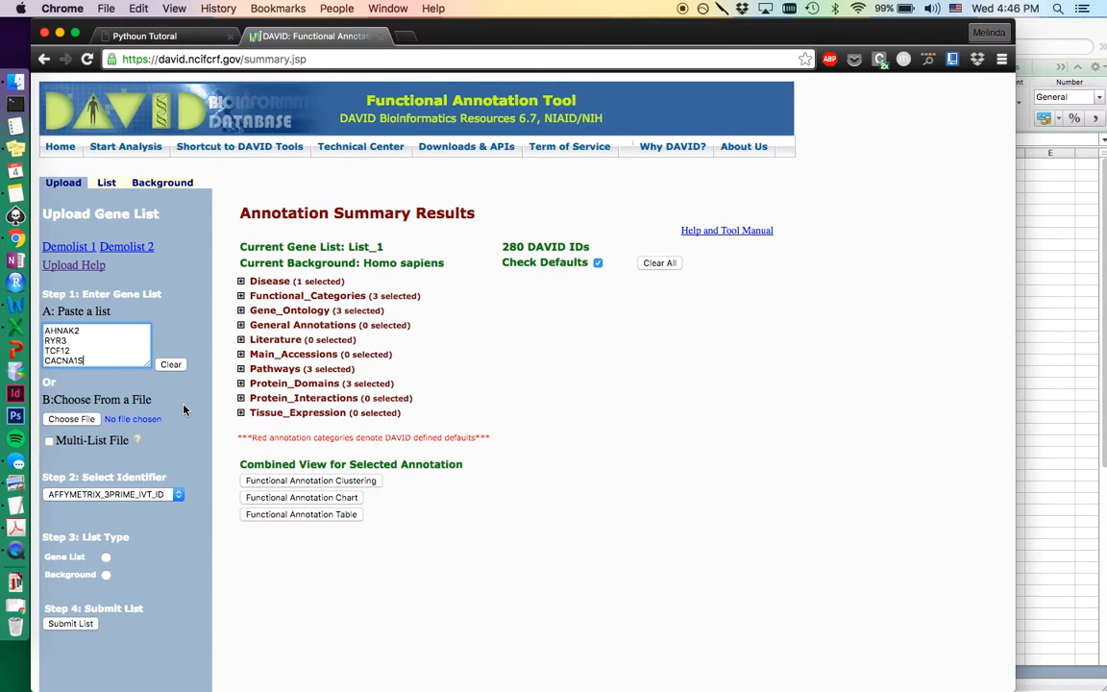
click(107, 494)
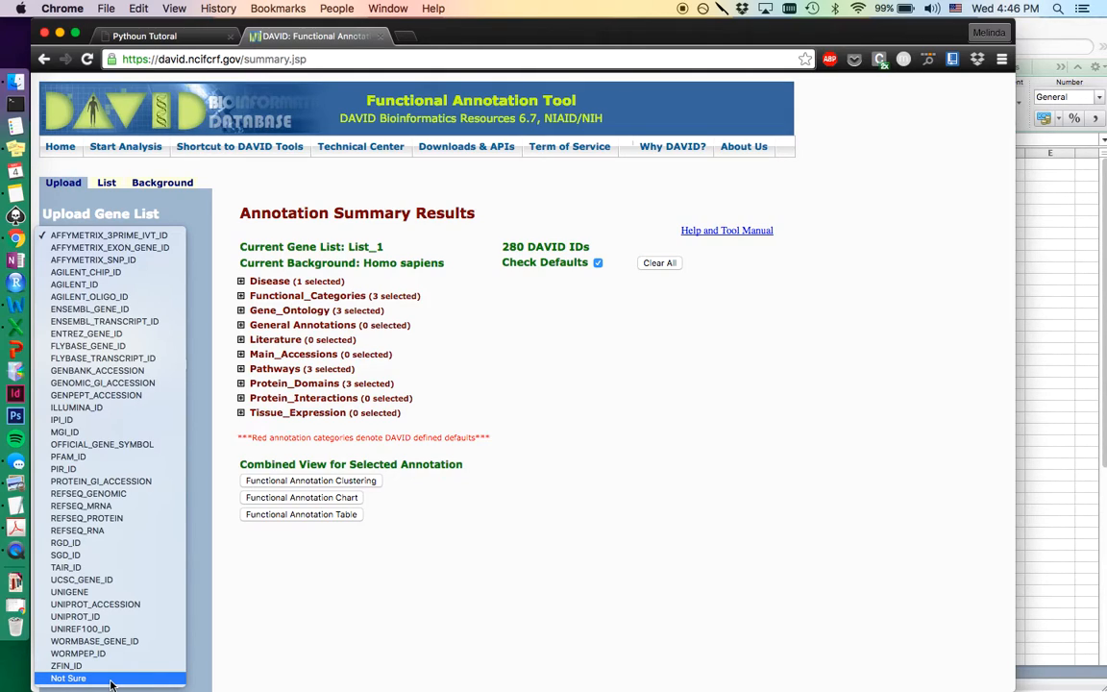
mouse_move(114, 671)
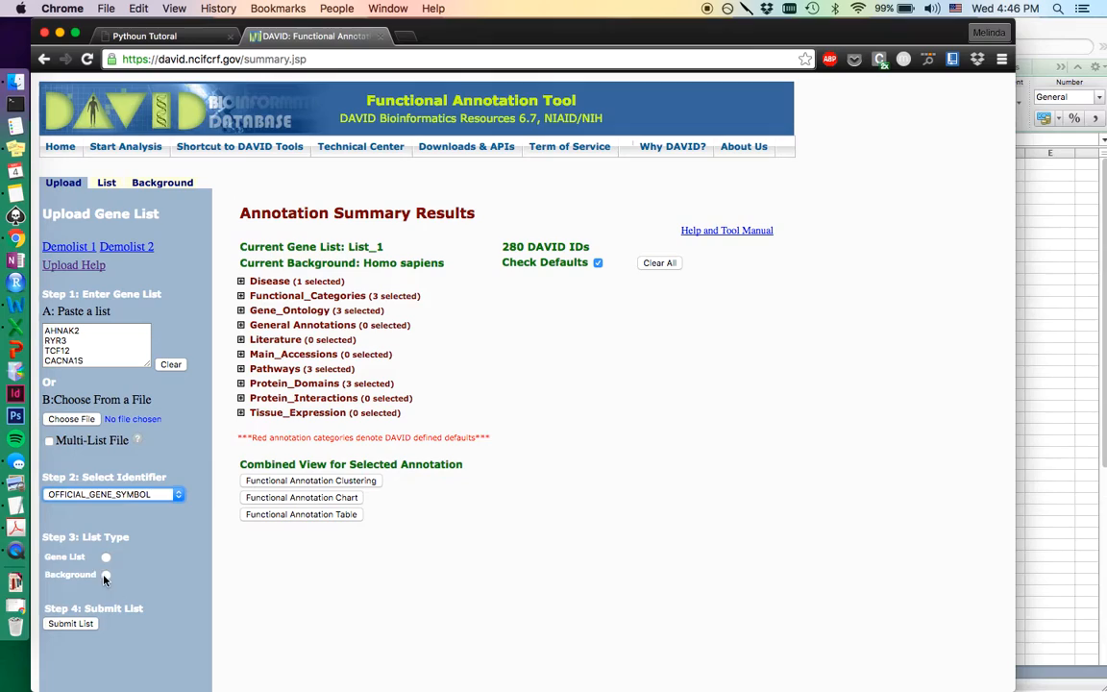
Step: Submit the pasted symbols as an OFFICIAL_GENE_SYMBOL gene list
click(106, 558)
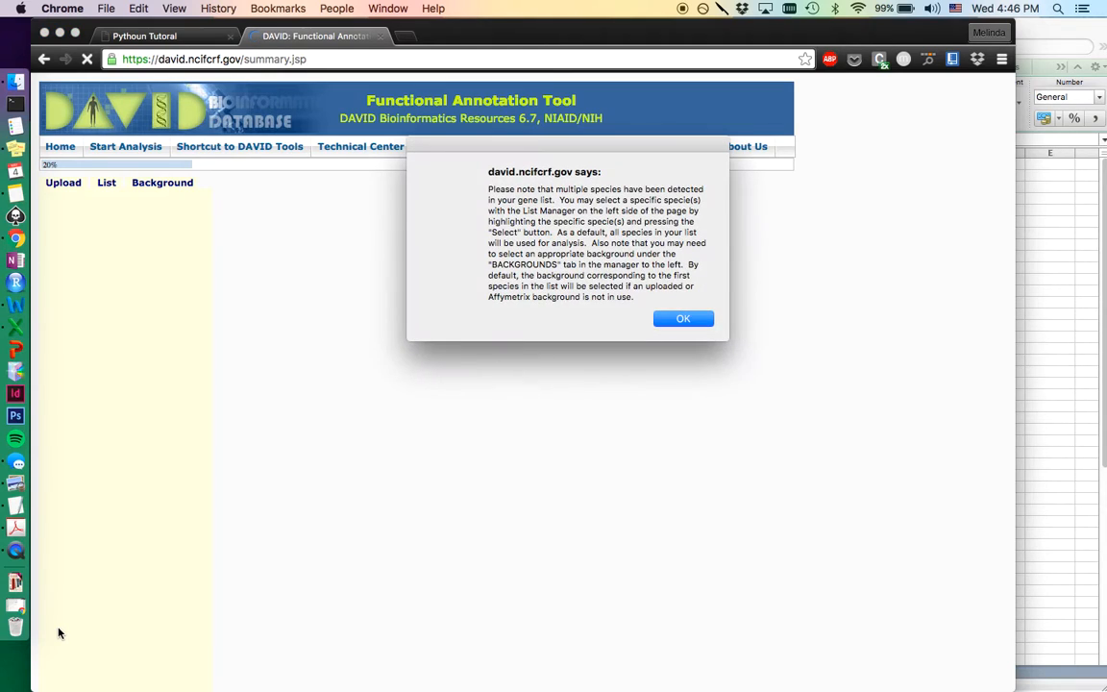
mouse_move(585, 319)
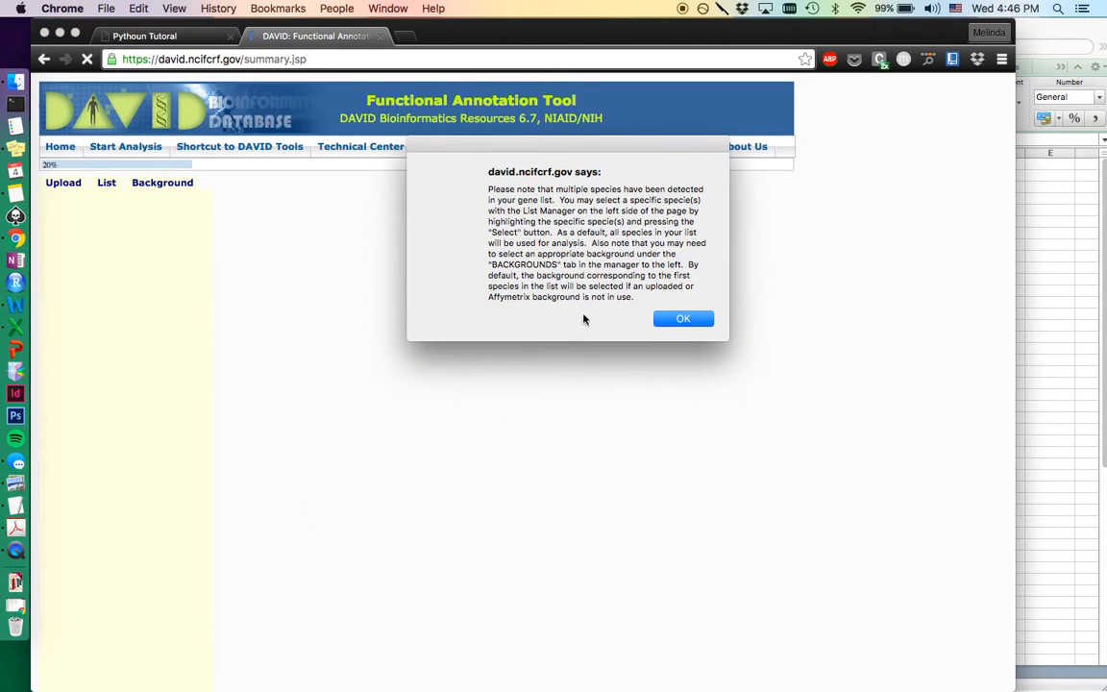
mouse_move(673, 166)
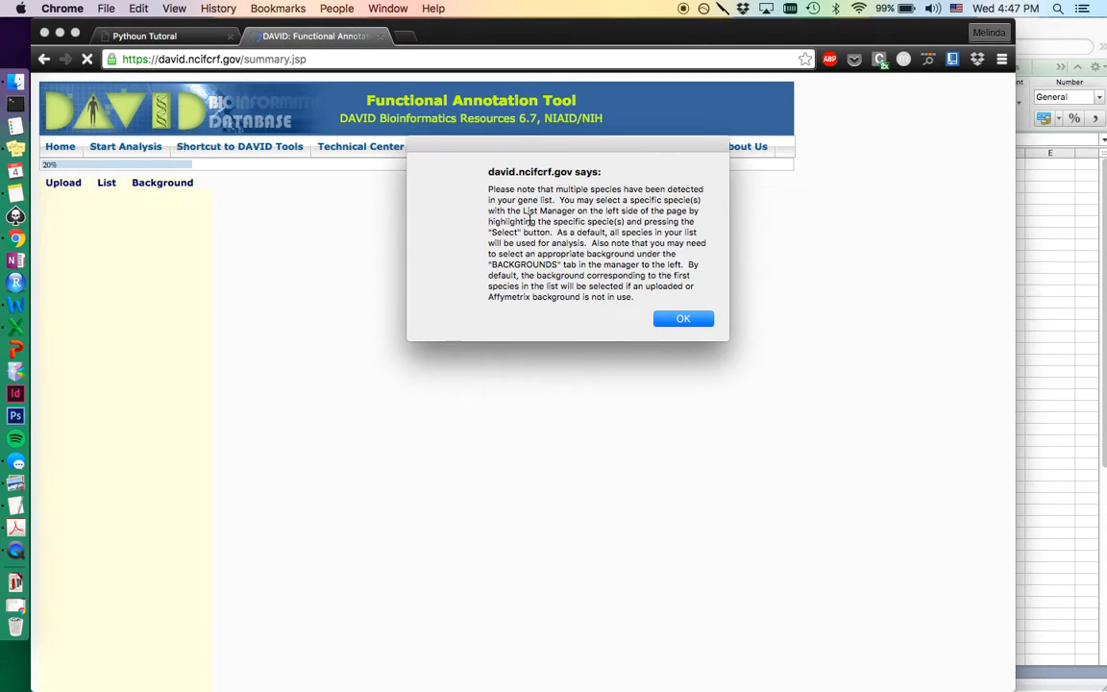
mouse_move(608, 261)
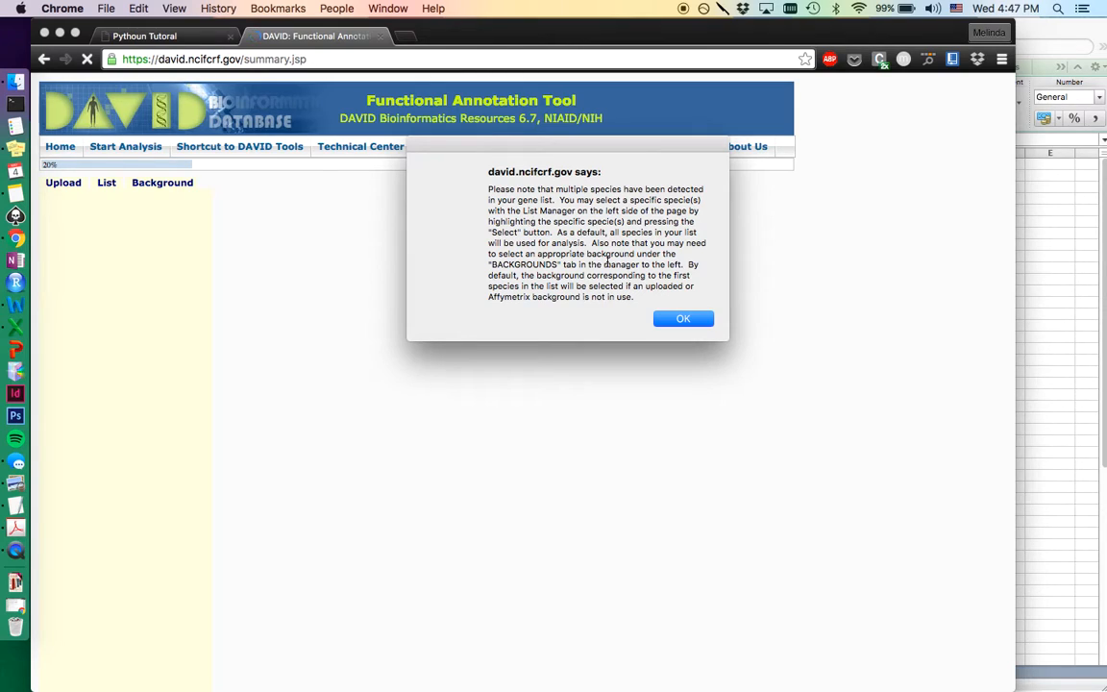
Step: Dismiss the multiple-species notice so List_2 appears with 280 Homo sapiens IDs
click(685, 319)
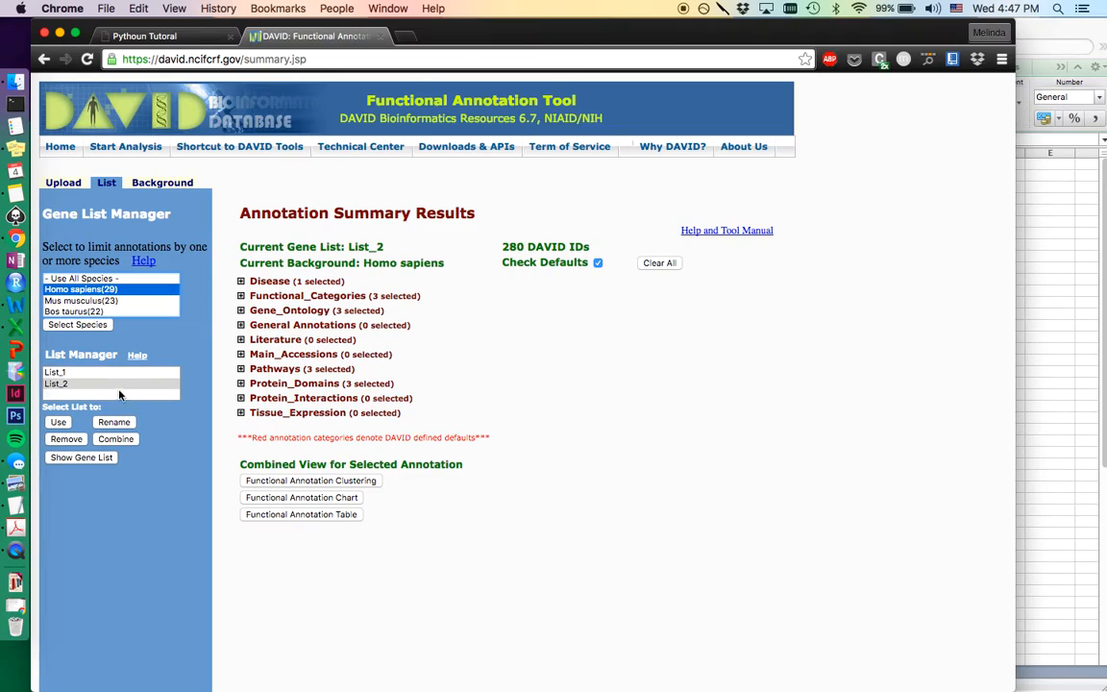
mouse_move(113, 350)
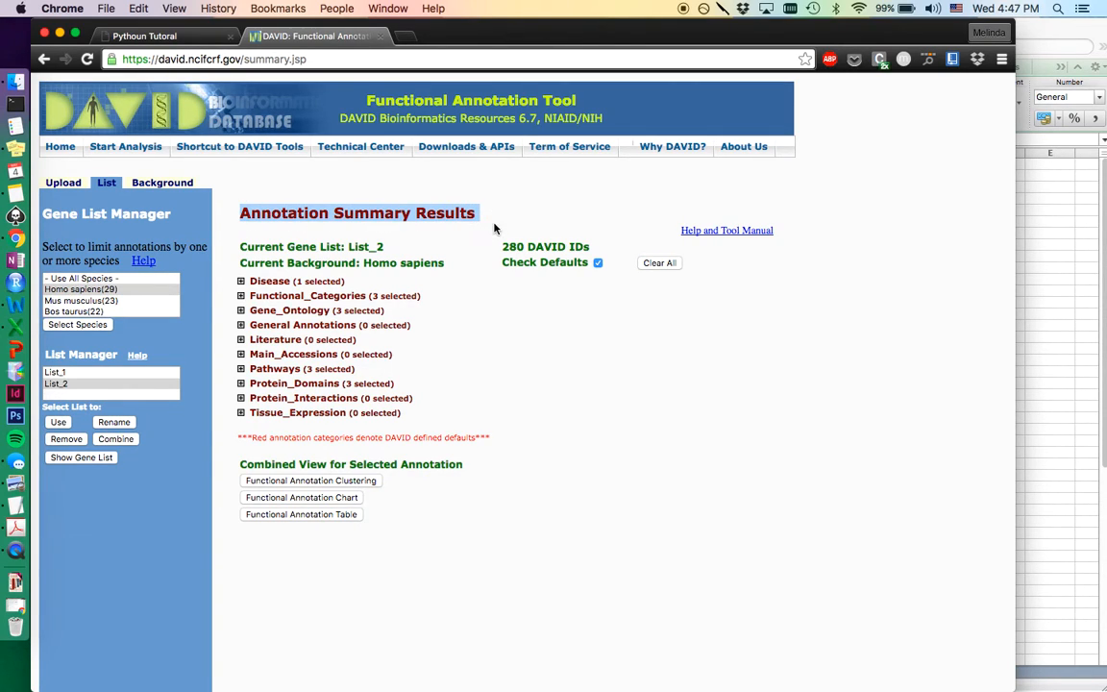
mouse_move(416, 248)
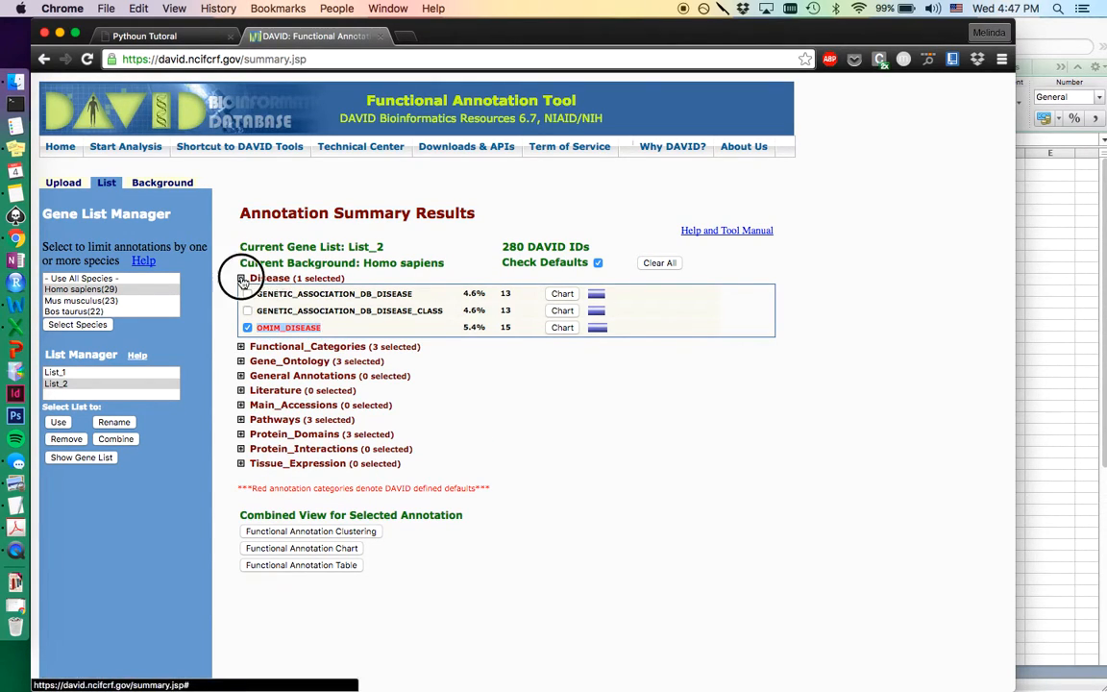
Step: Run Functional Annotation Clustering on List_2 with the Homo sapiens background
click(242, 279)
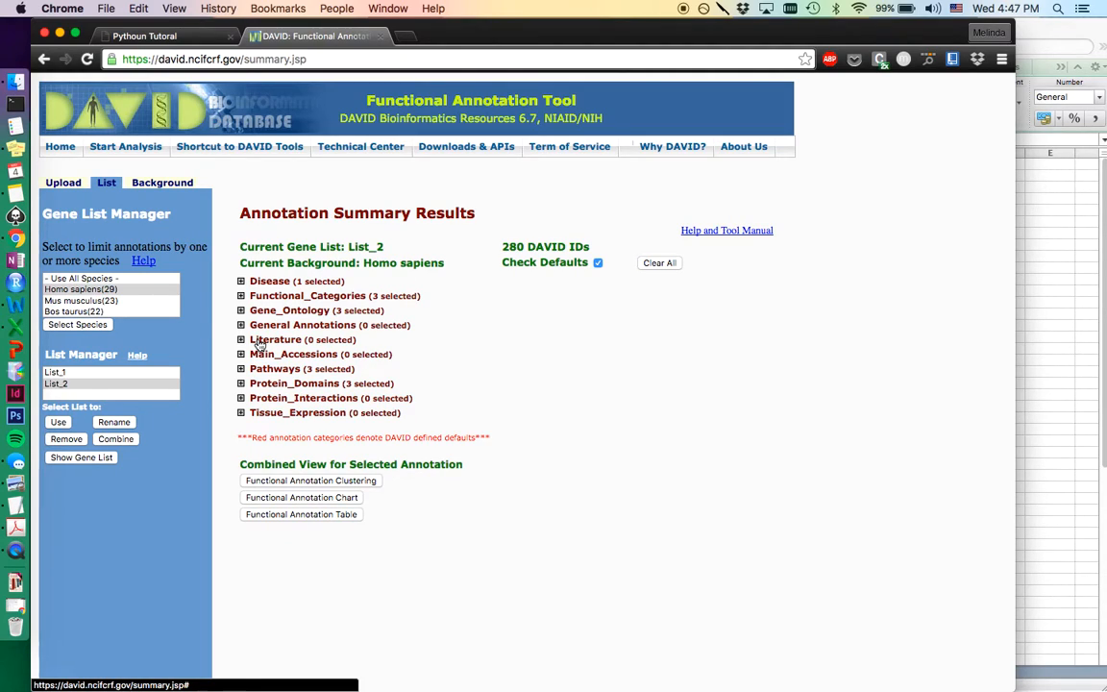
mouse_move(288, 411)
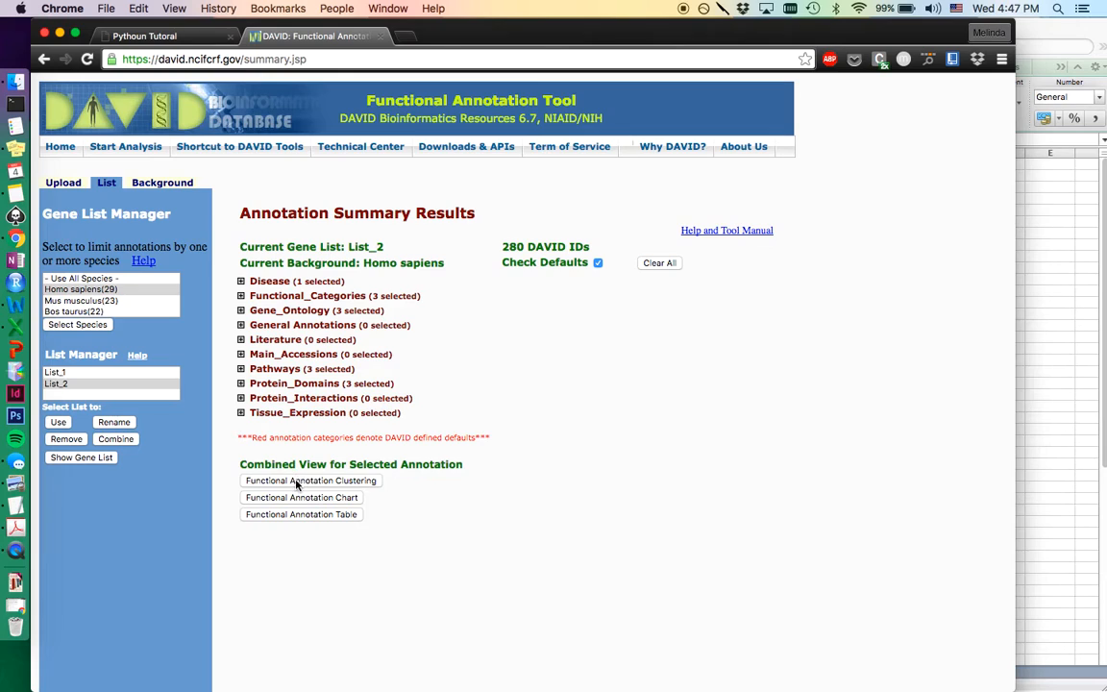
click(311, 481)
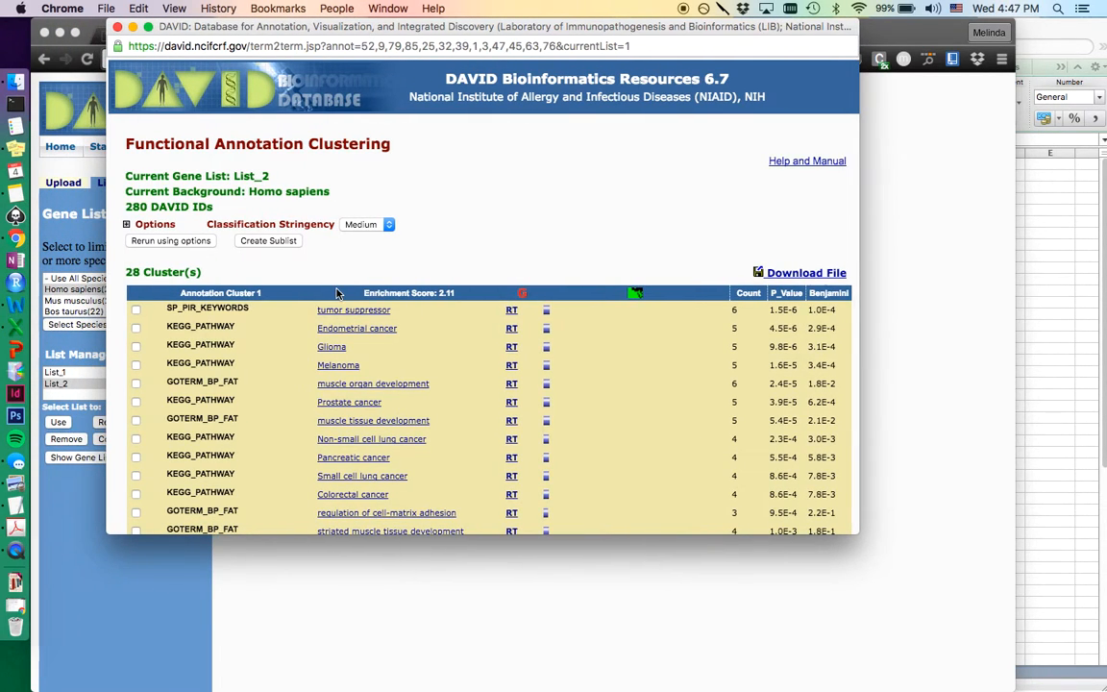
mouse_move(338, 292)
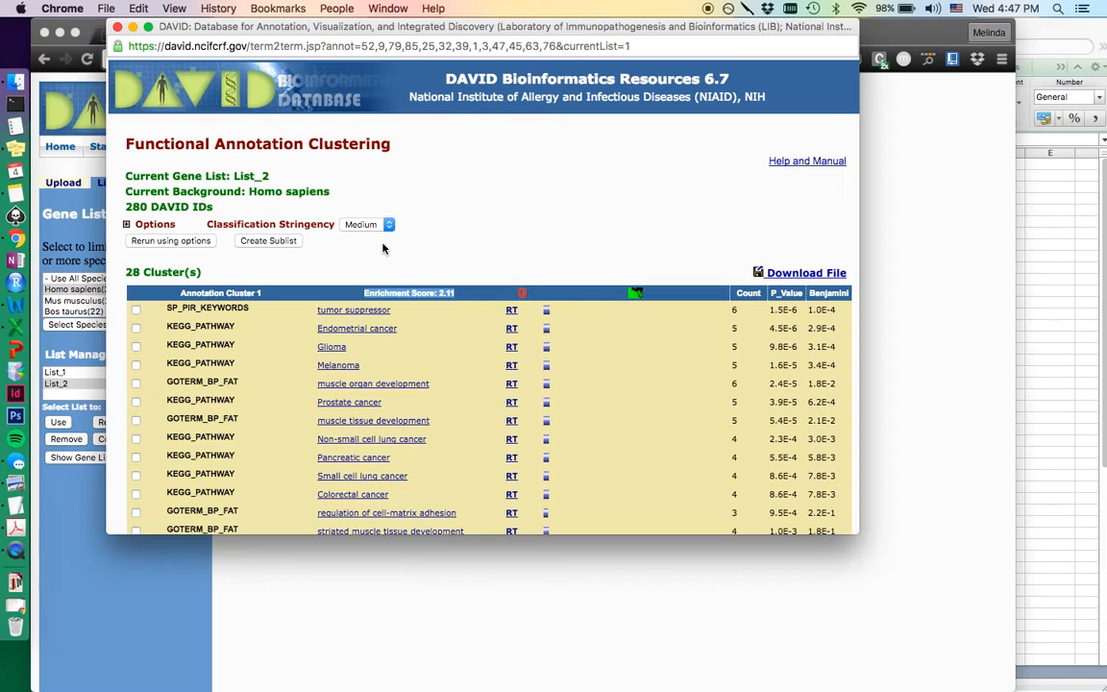
mouse_move(250, 483)
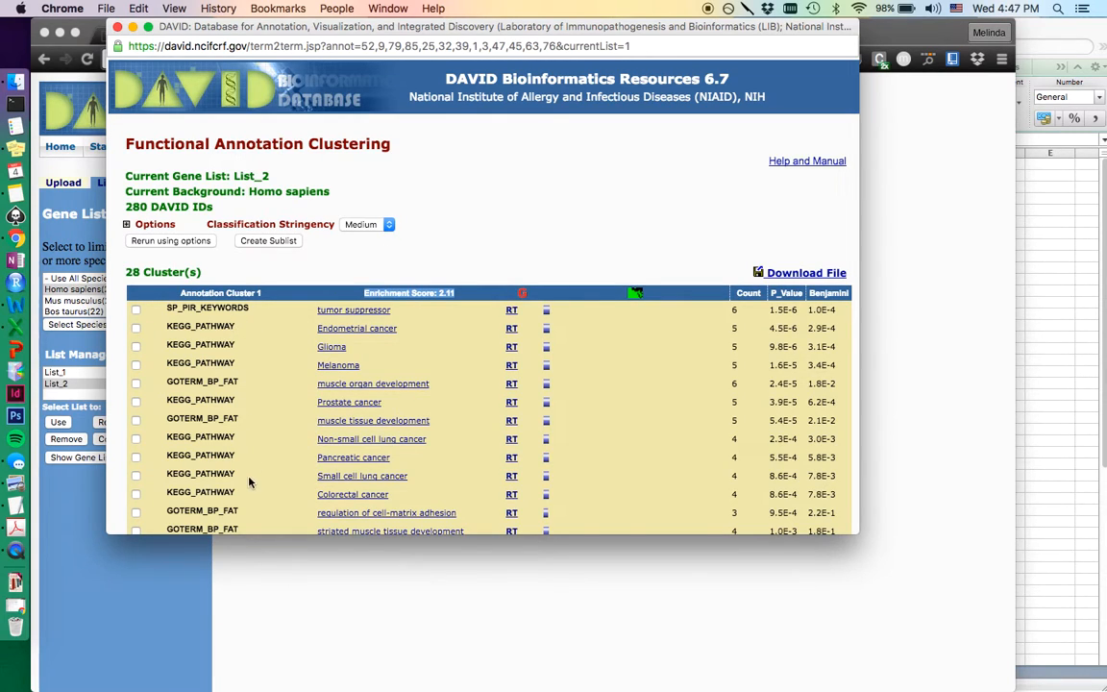
mouse_move(285, 438)
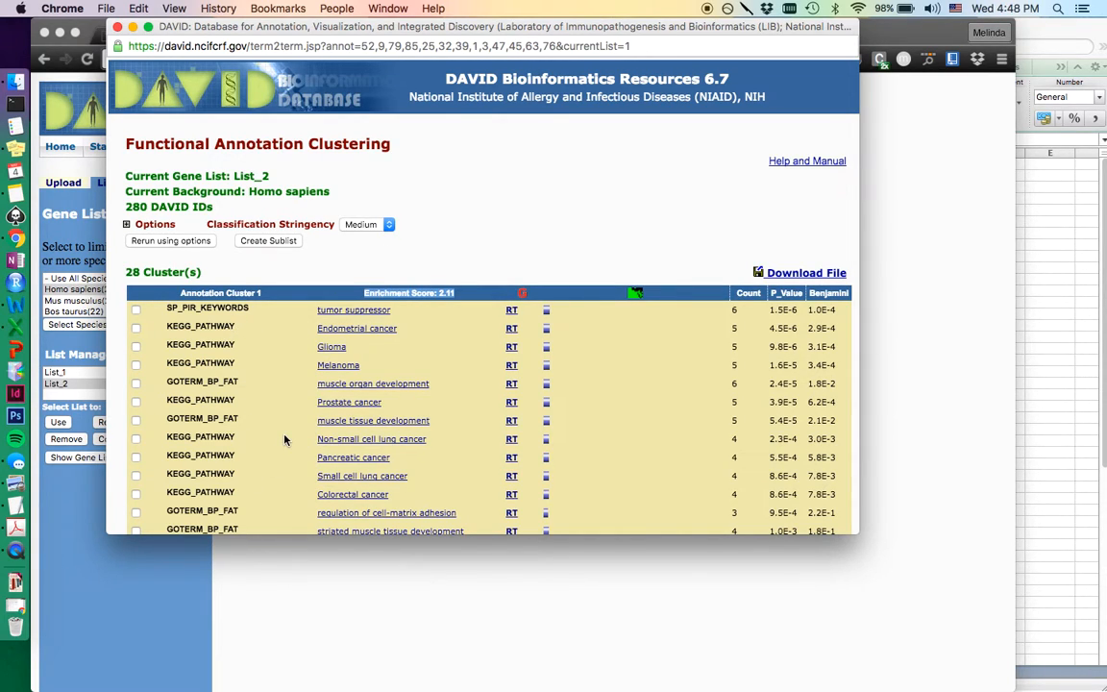
mouse_move(456, 369)
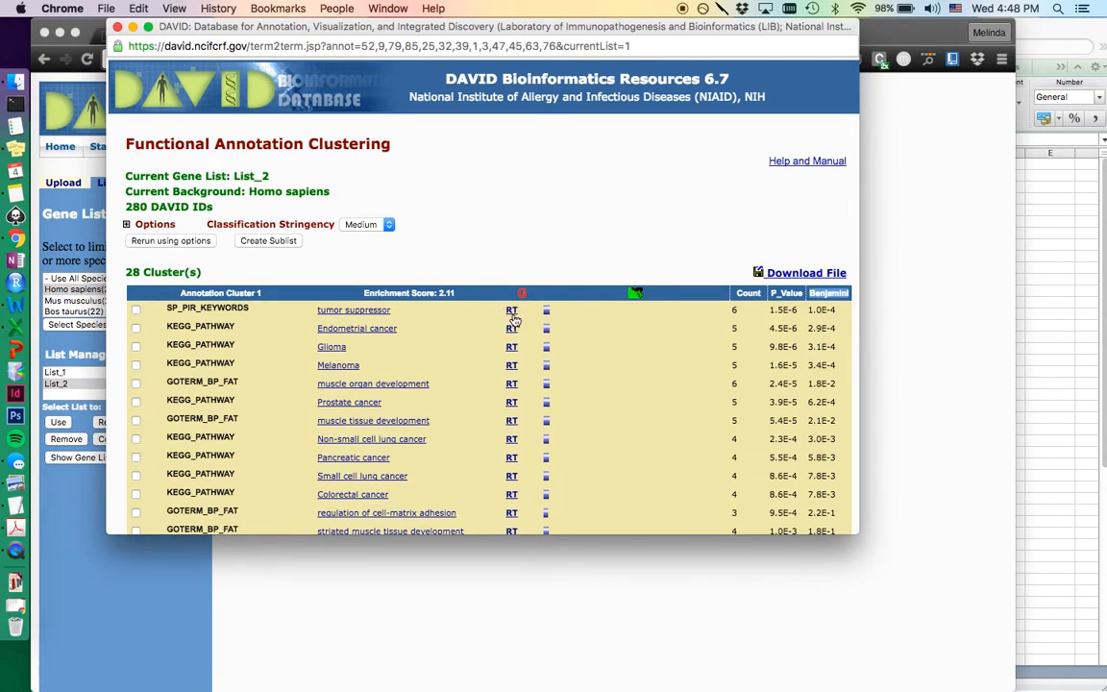
mouse_move(364, 235)
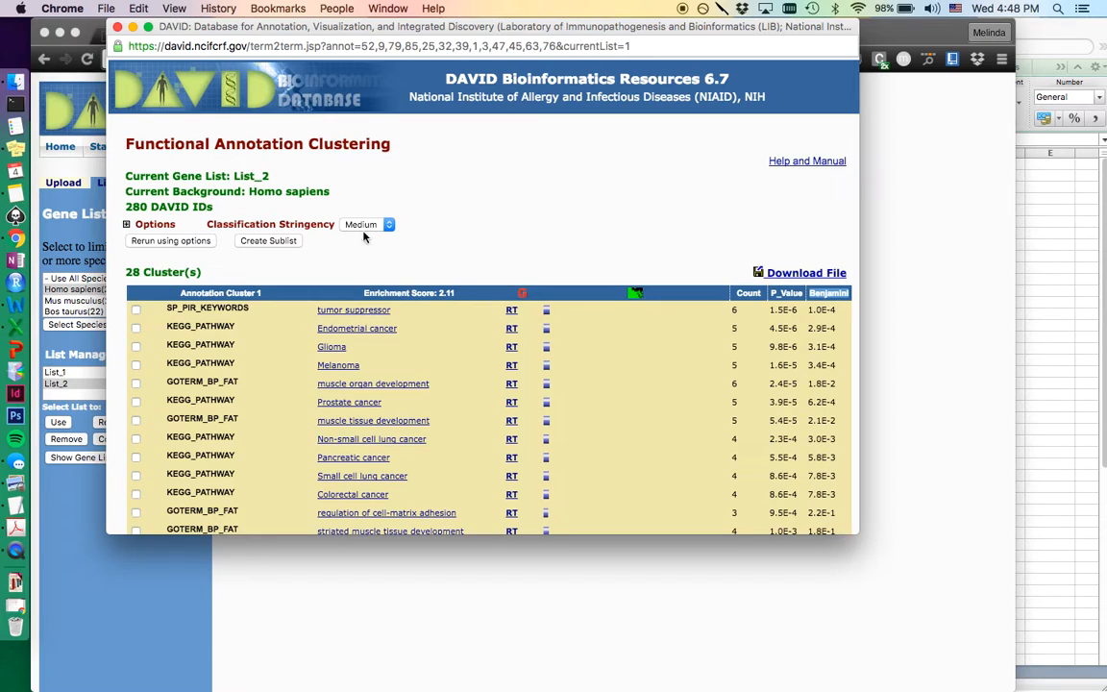
Step: Close the 28-cluster medium-stringency clustering window to return to the summary
click(44, 57)
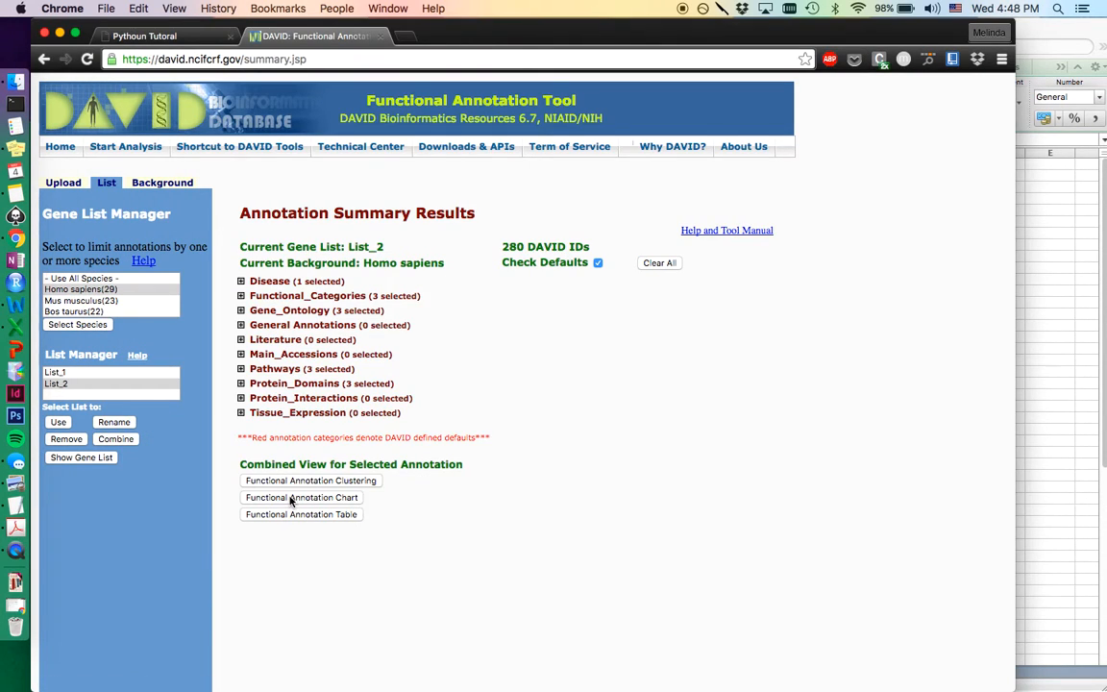
Step: View the 223-record Functional Annotation Chart for List_2 and scroll through its records
click(300, 496)
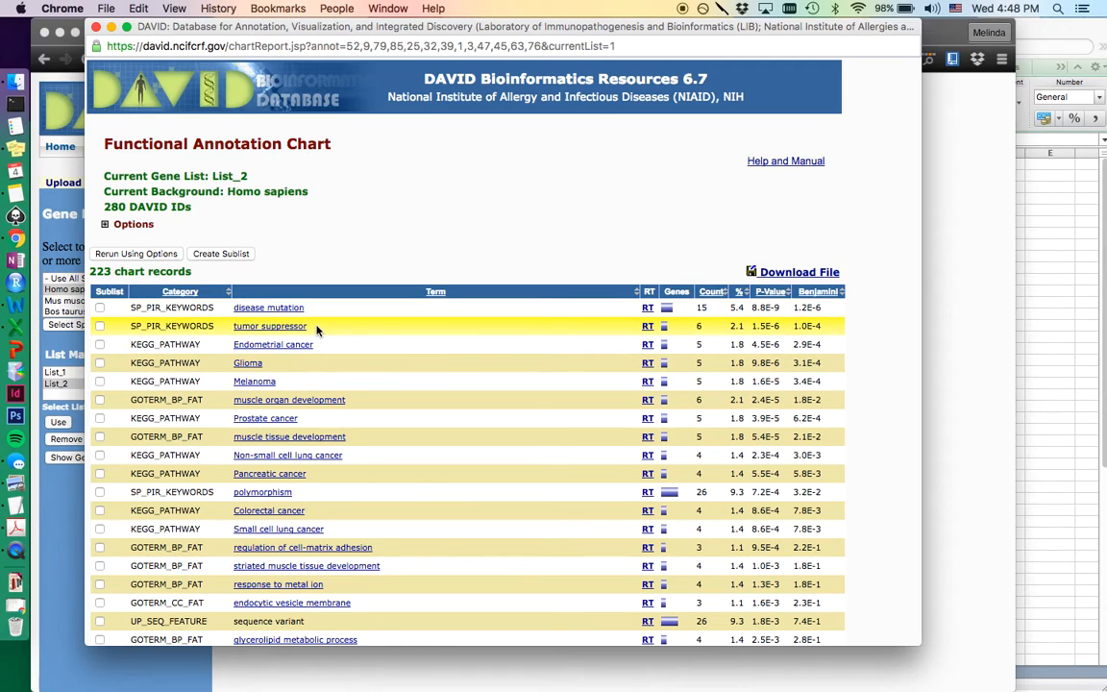
mouse_move(388, 344)
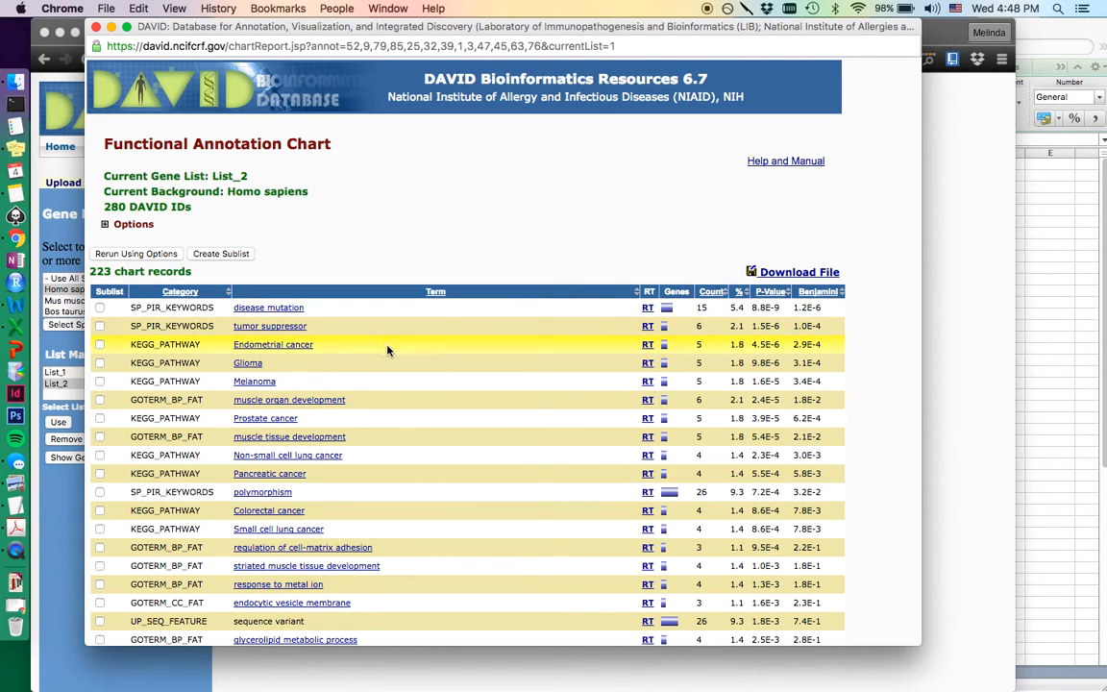
mouse_move(400, 307)
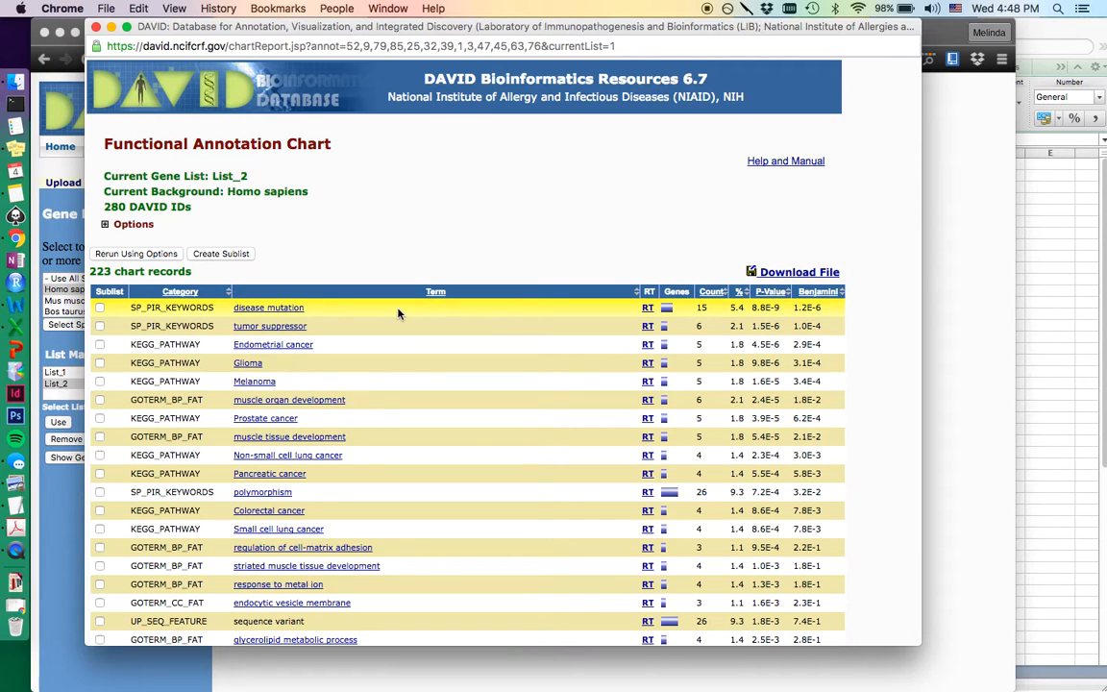
scroll(down, 3)
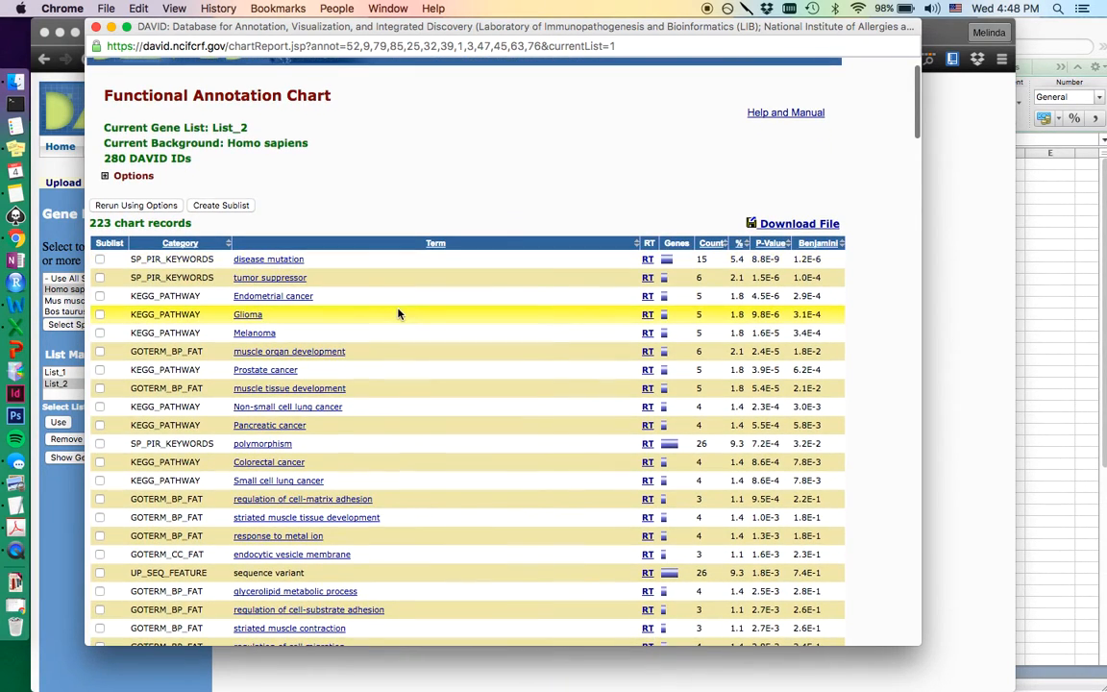
scroll(down, 3)
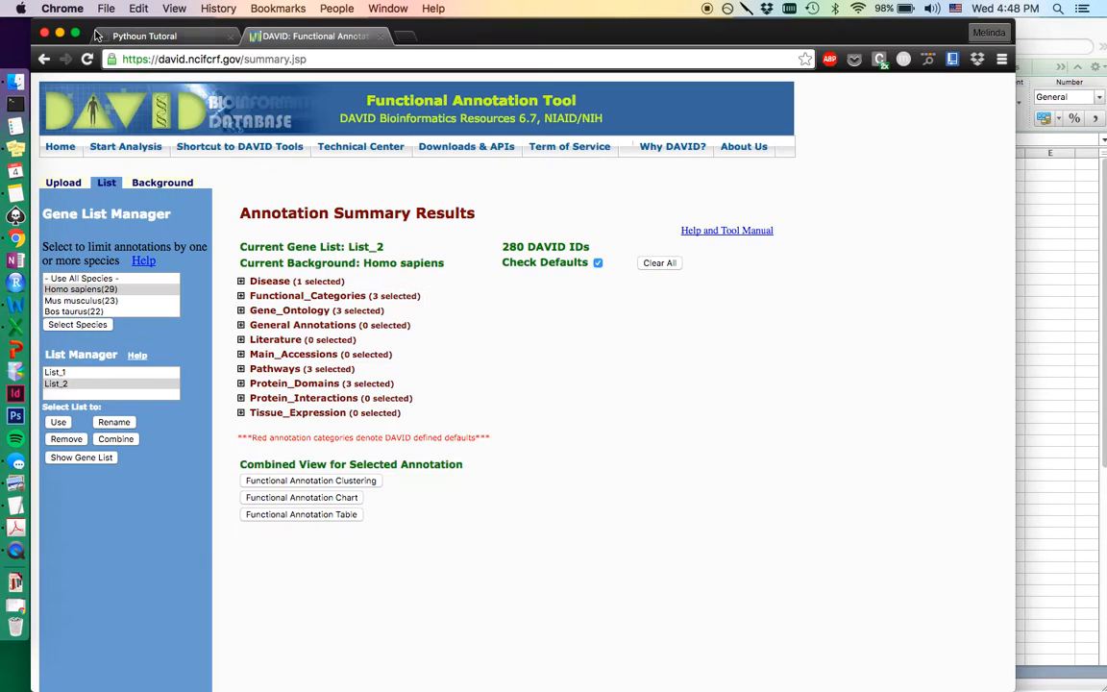
Step: View the 199-record Functional Annotation Table for List_2 and scroll through it
click(300, 515)
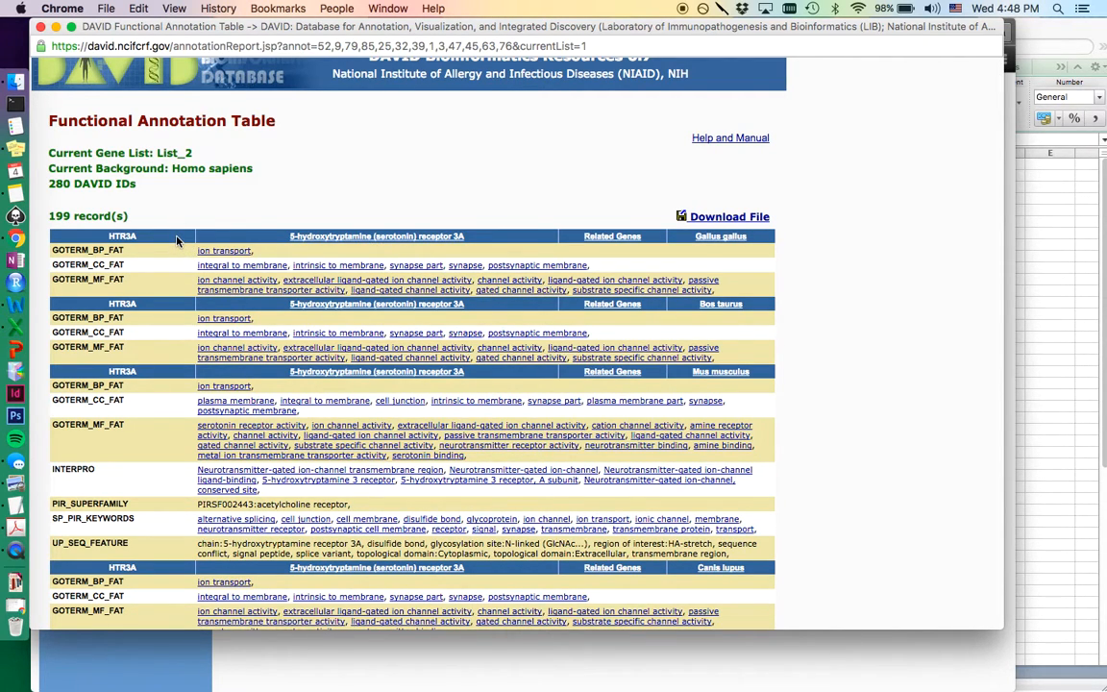
scroll(down, 3)
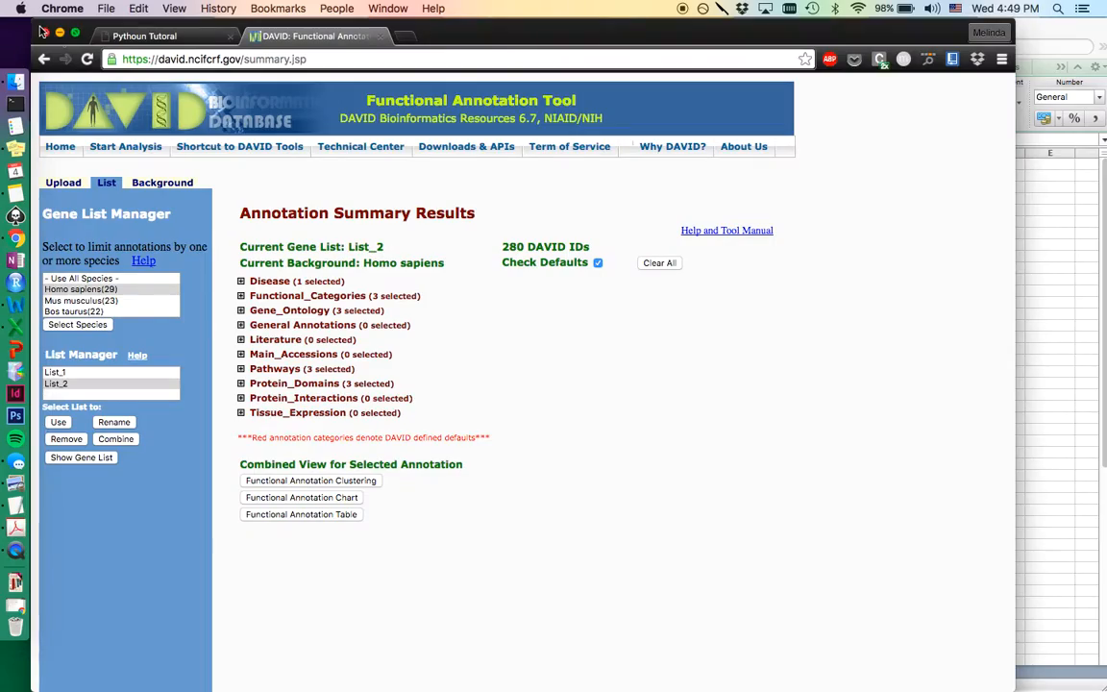
mouse_move(223, 481)
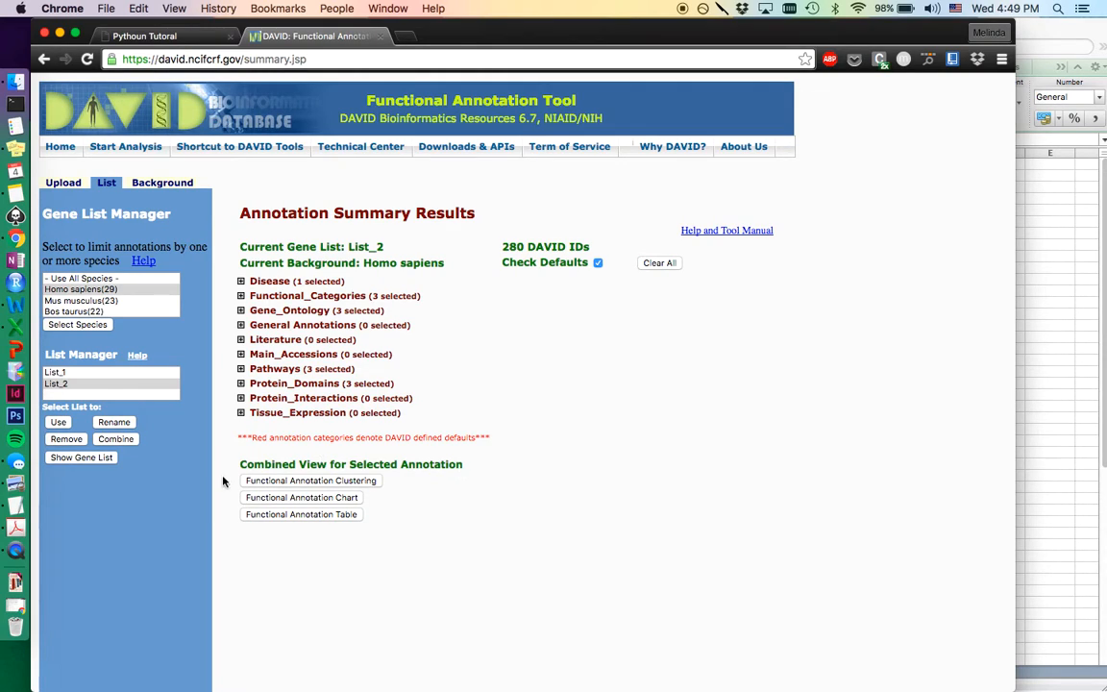
mouse_move(382, 481)
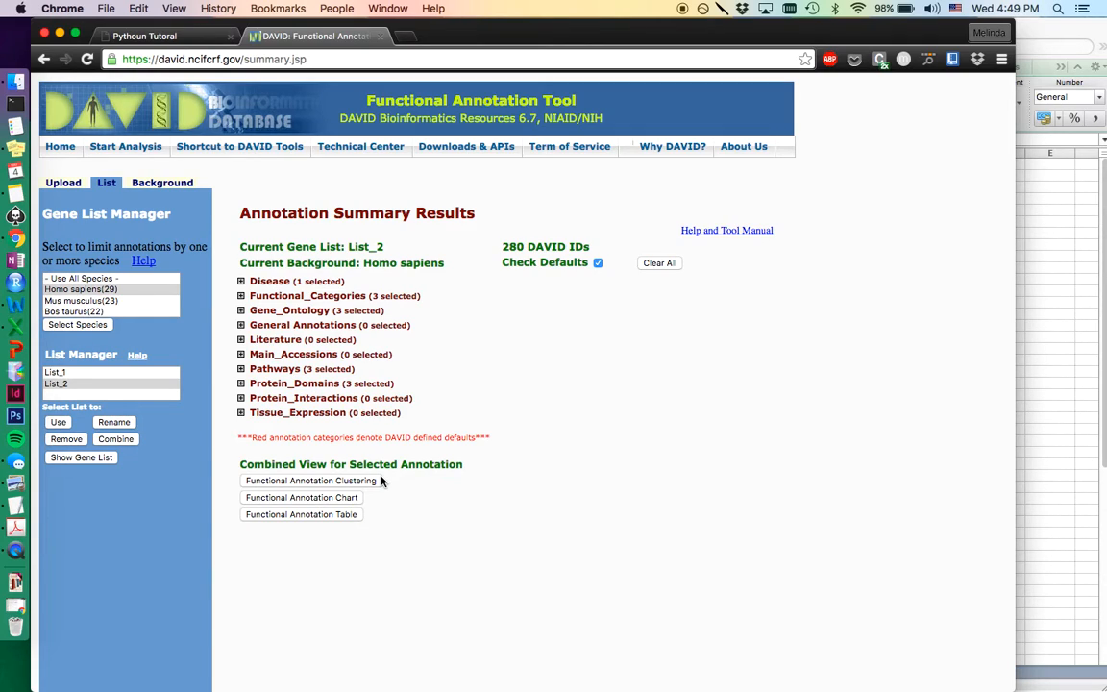
mouse_move(485, 417)
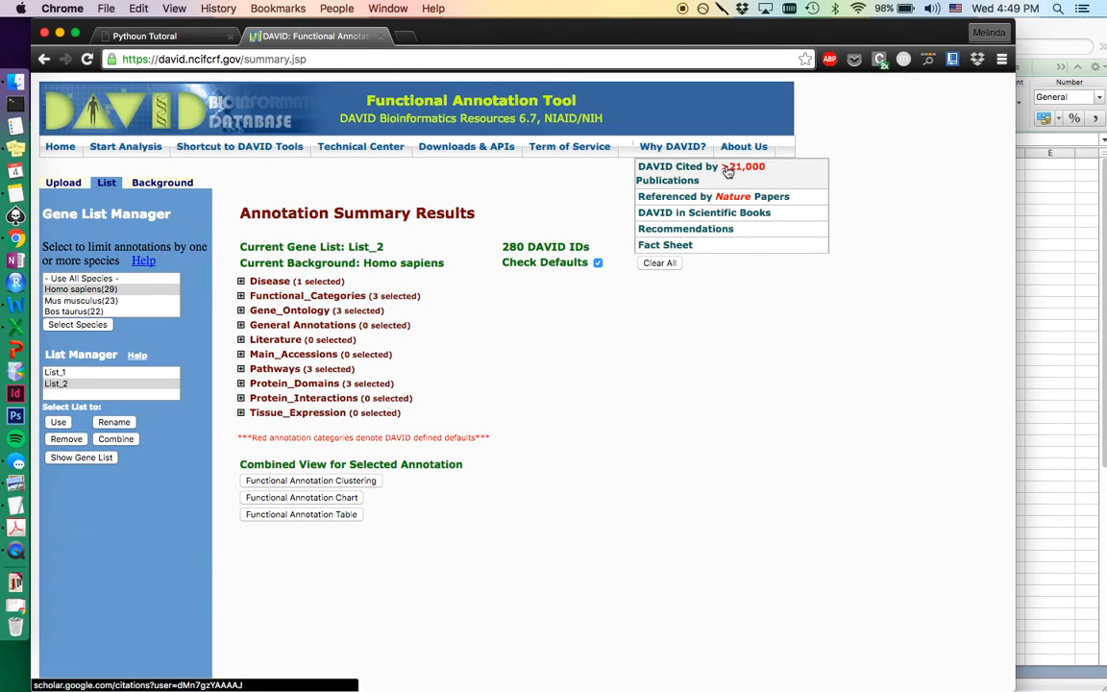
mouse_move(785, 179)
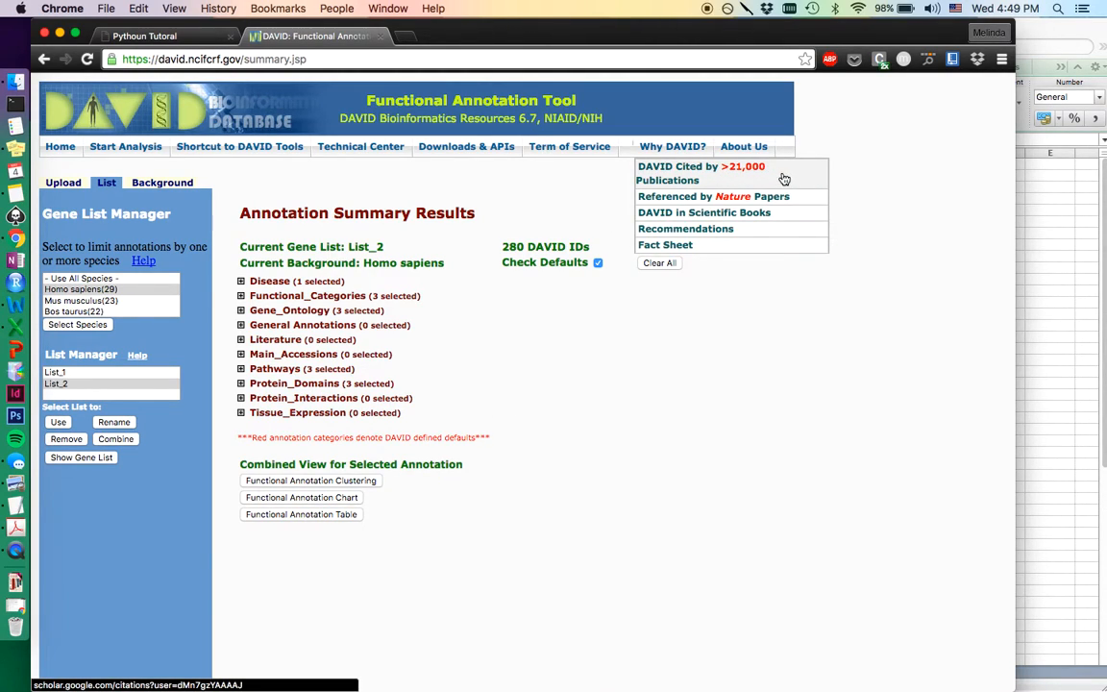